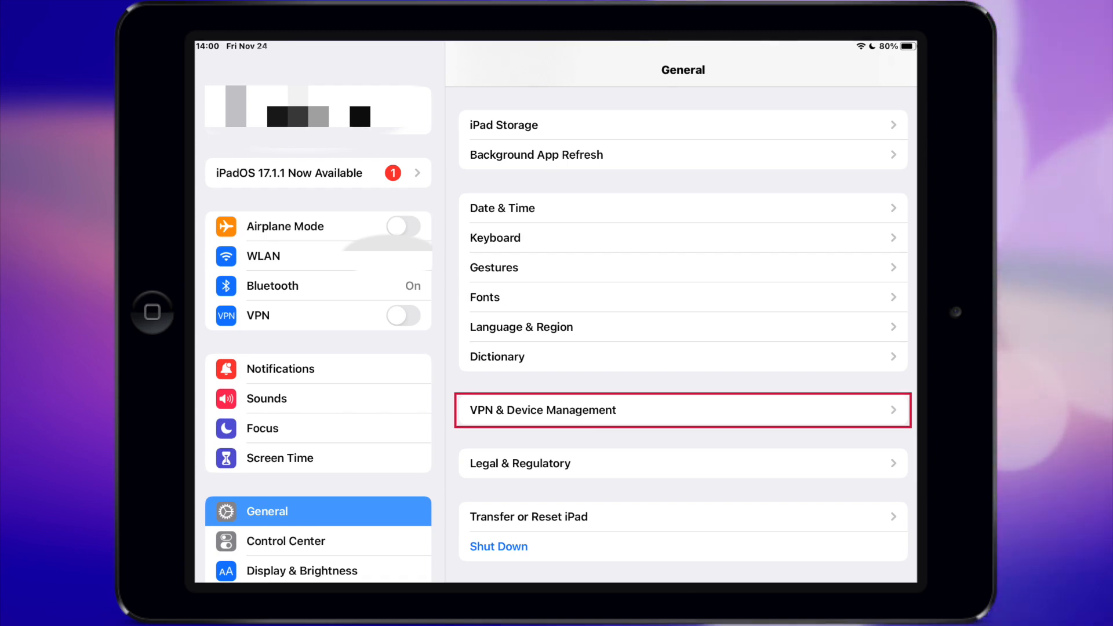
# Step: View the Stream Generated CA configuration profile under VPN & Device Management
pyautogui.click(682, 409)
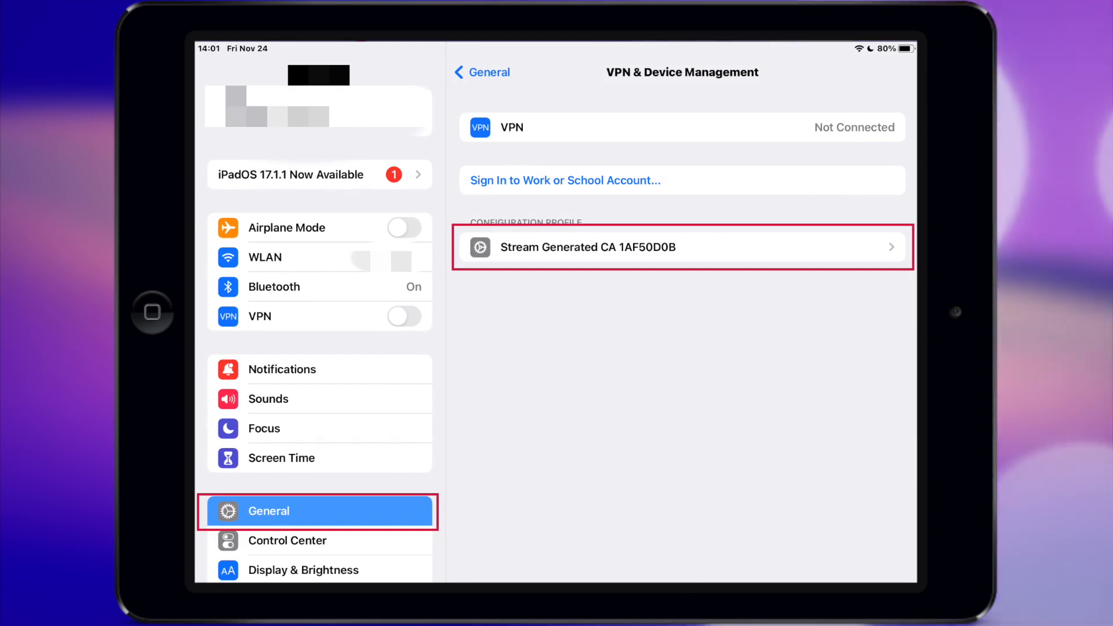
pyautogui.click(680, 247)
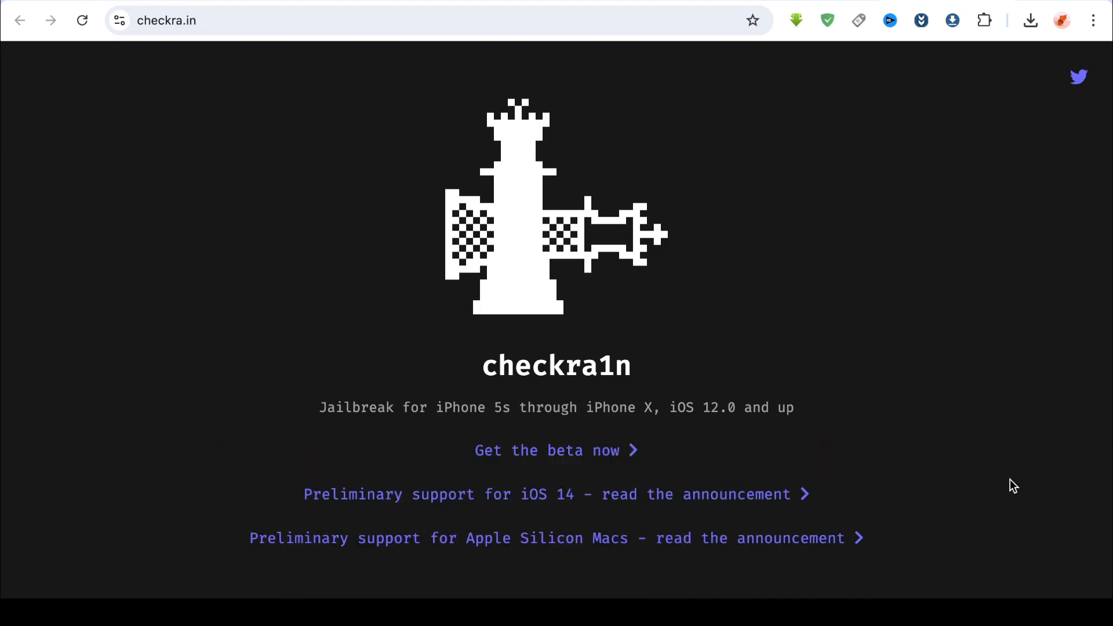
# Step: Reach the checkra1n 0.12.4 beta release section and download the macOS build
pyautogui.scroll(-3)
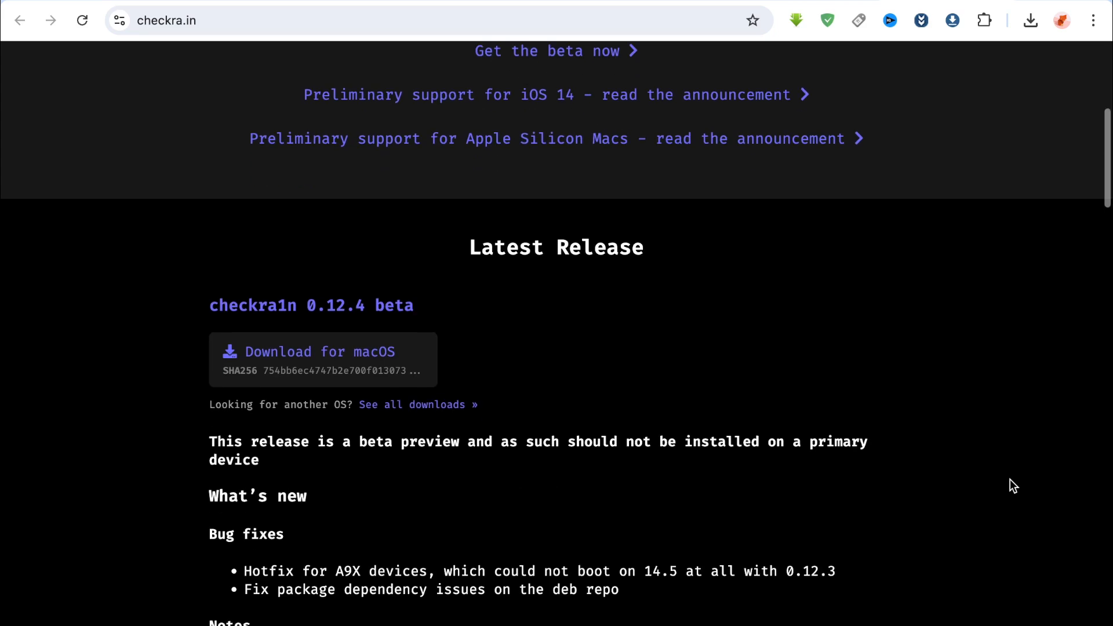
pyautogui.scroll(-3)
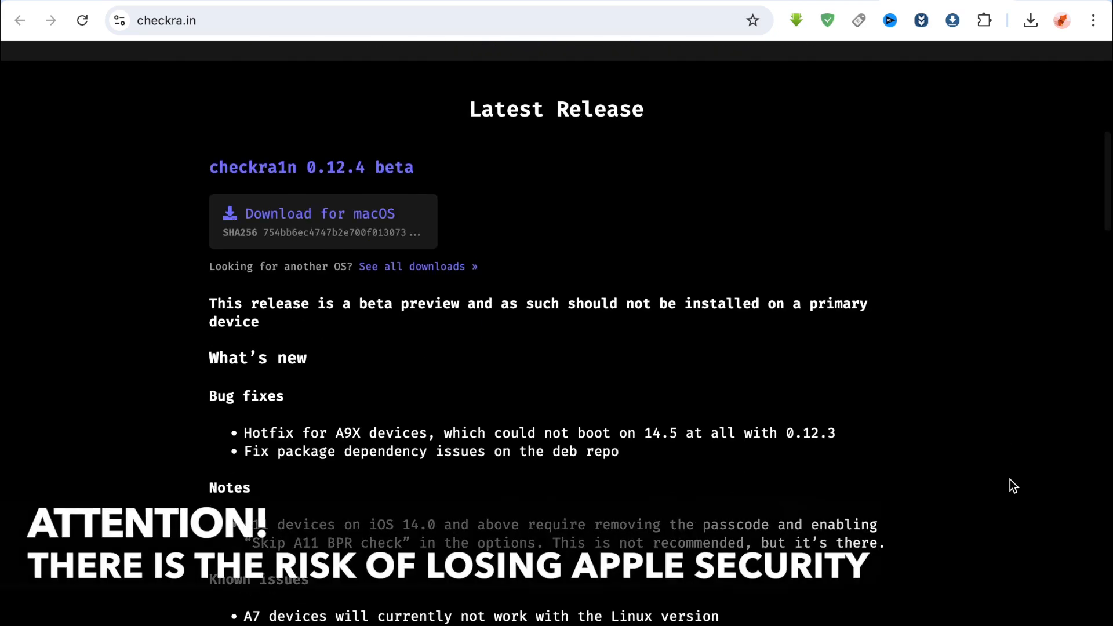
pyautogui.scroll(-3)
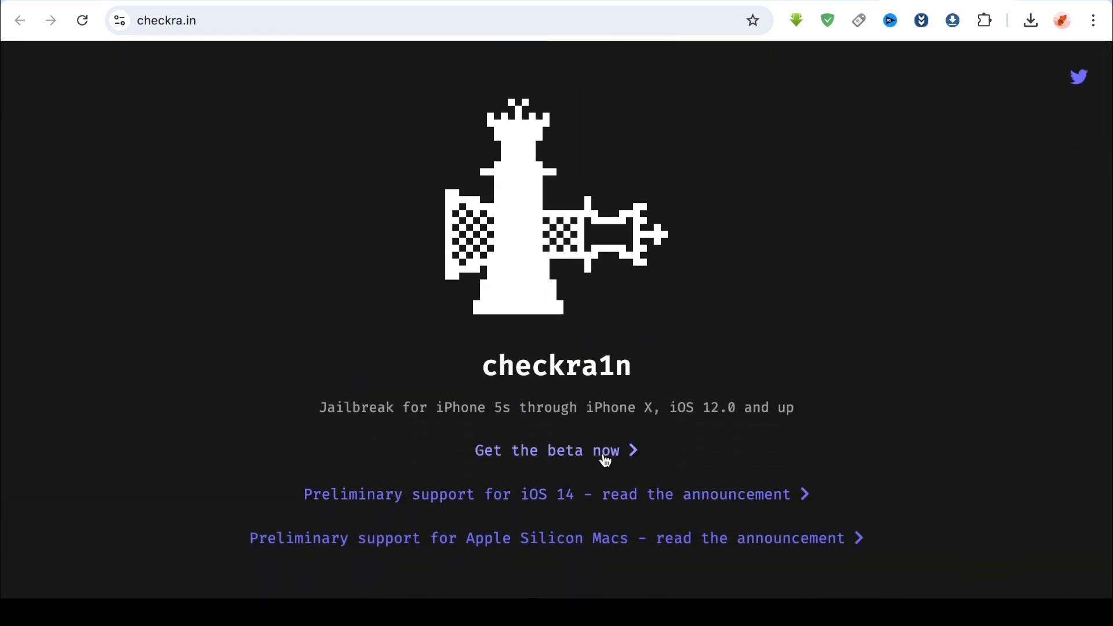
pyautogui.click(546, 451)
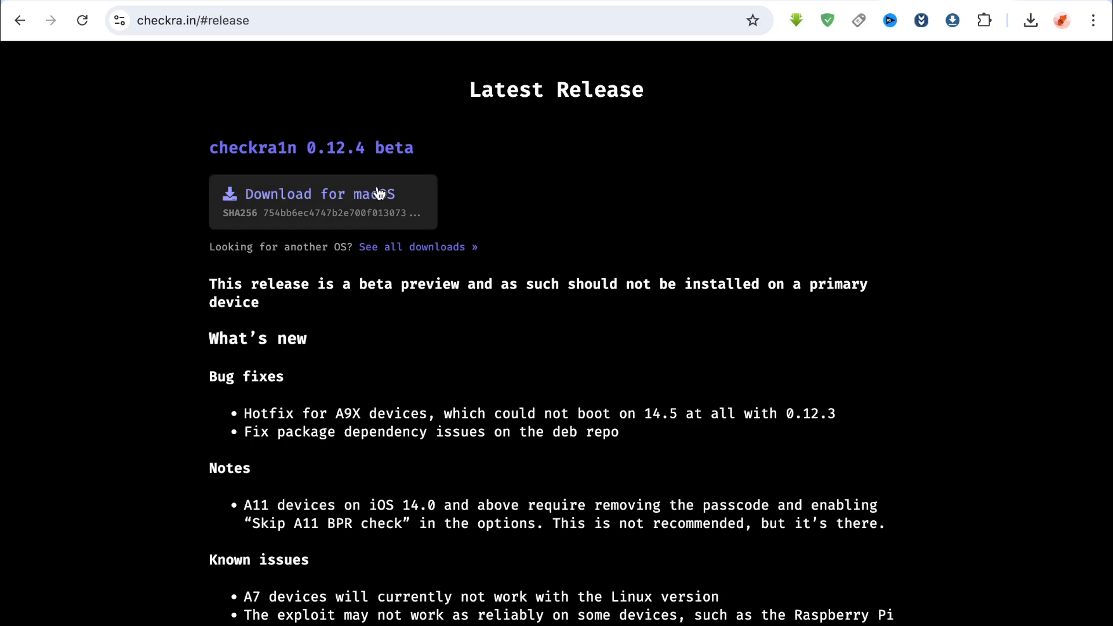
pyautogui.click(321, 193)
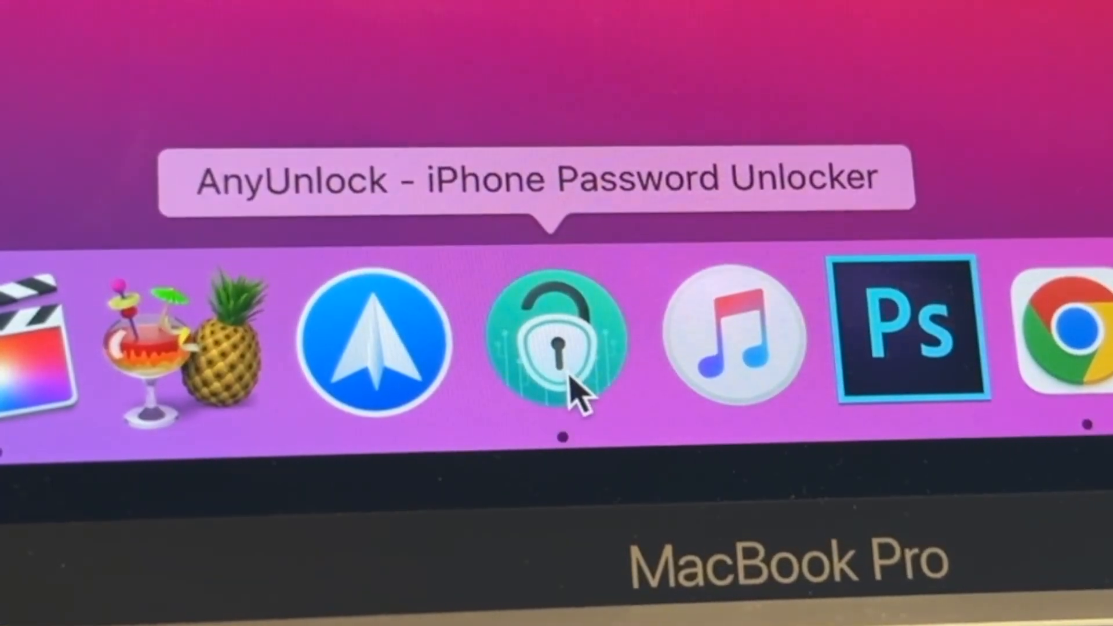
pyautogui.click(561, 341)
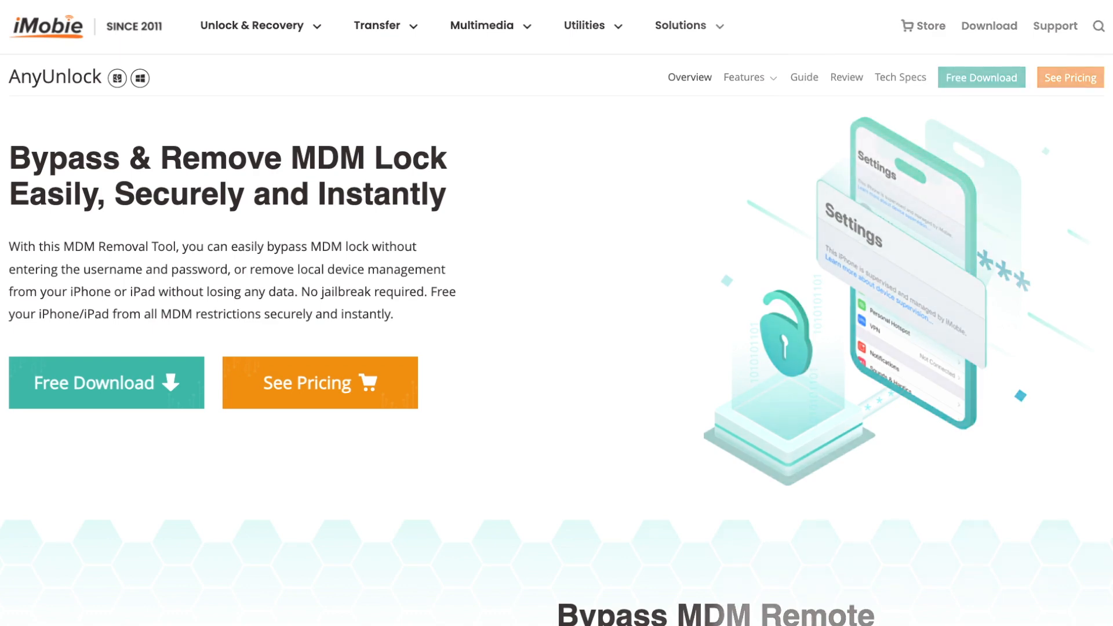
pyautogui.scroll(-3)
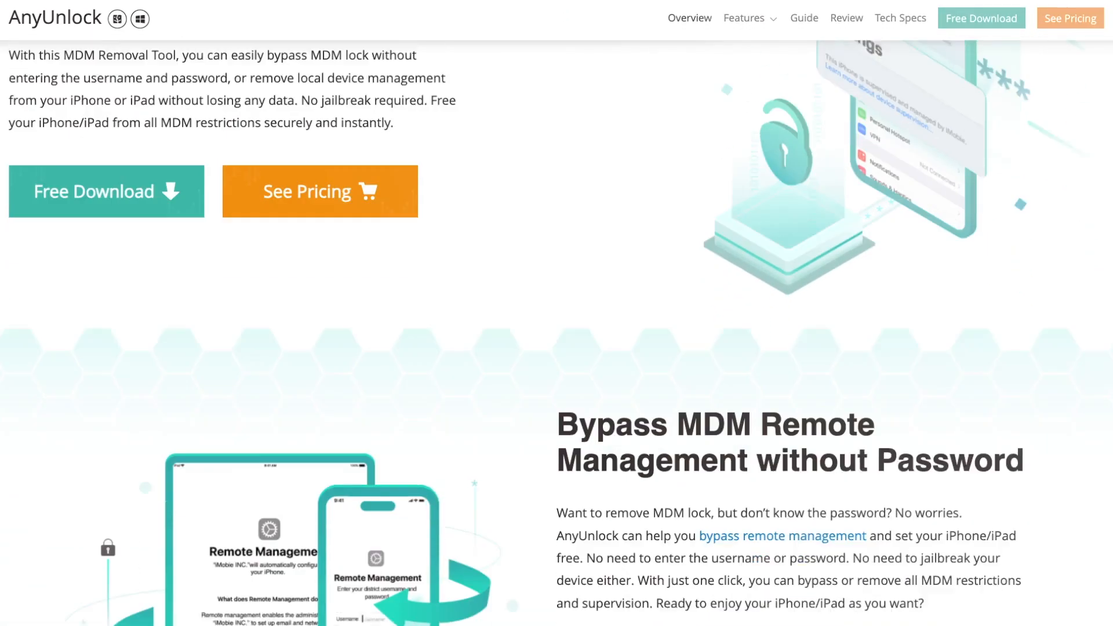
pyautogui.scroll(-3)
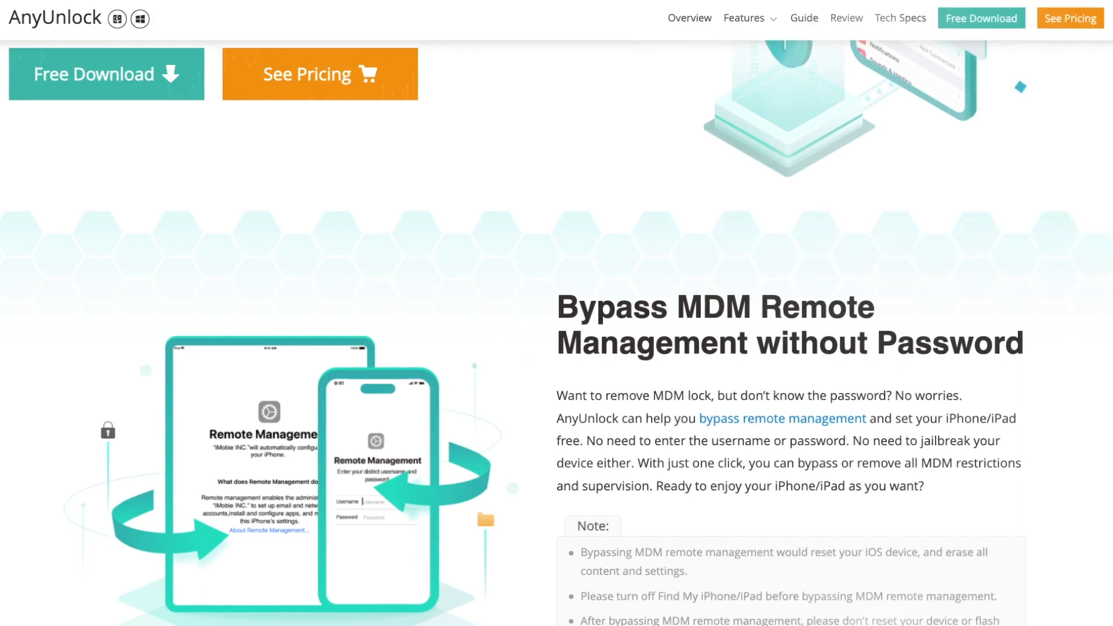
pyautogui.scroll(-3)
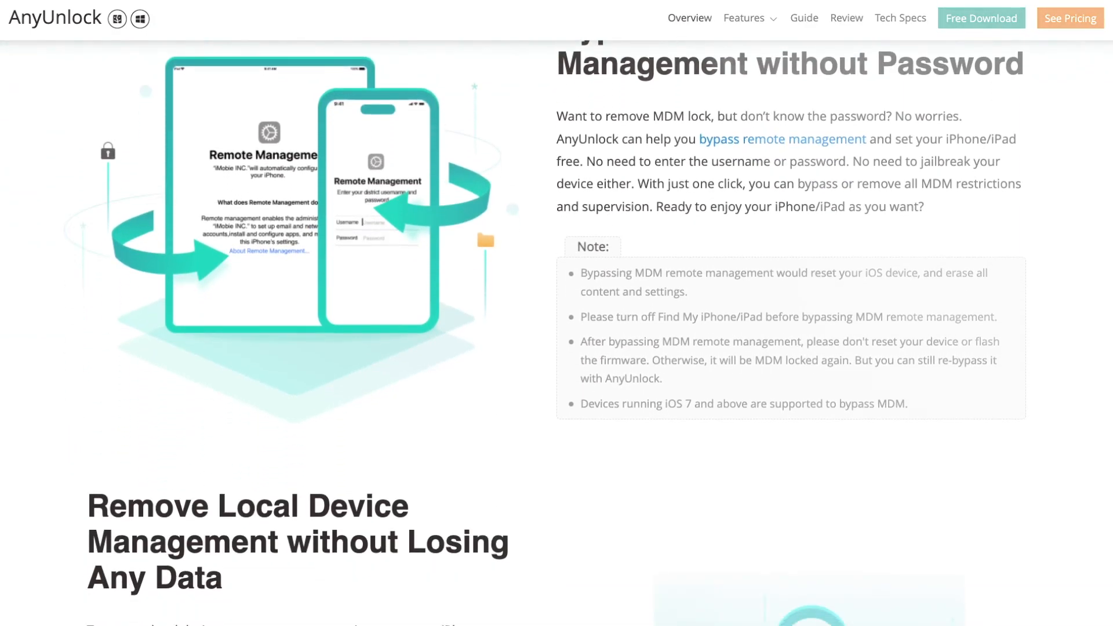
pyautogui.scroll(-3)
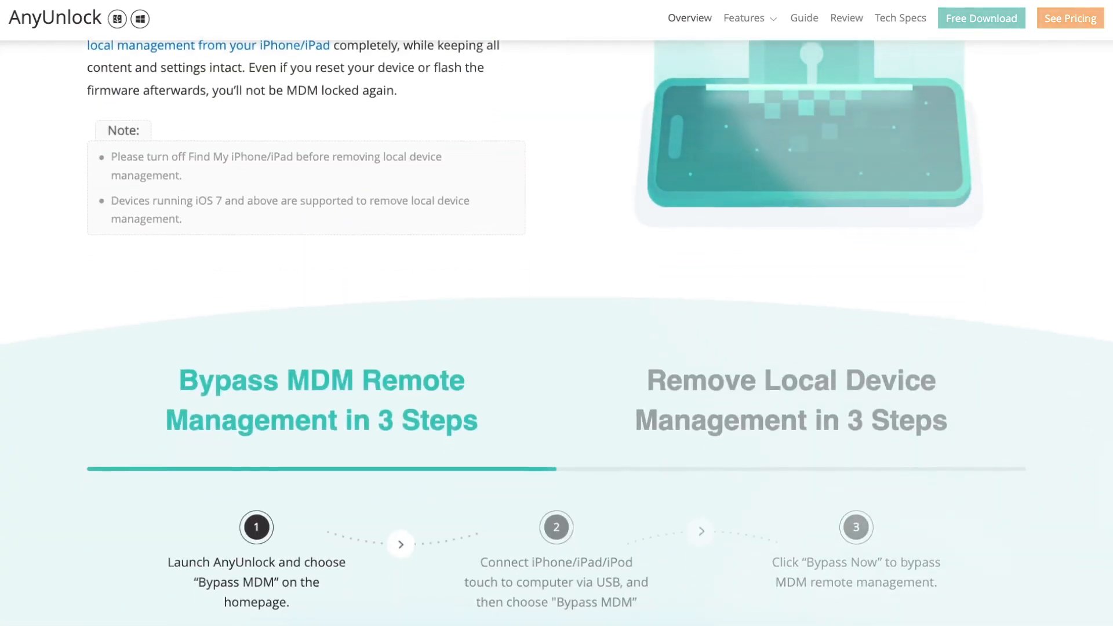
pyautogui.scroll(-3)
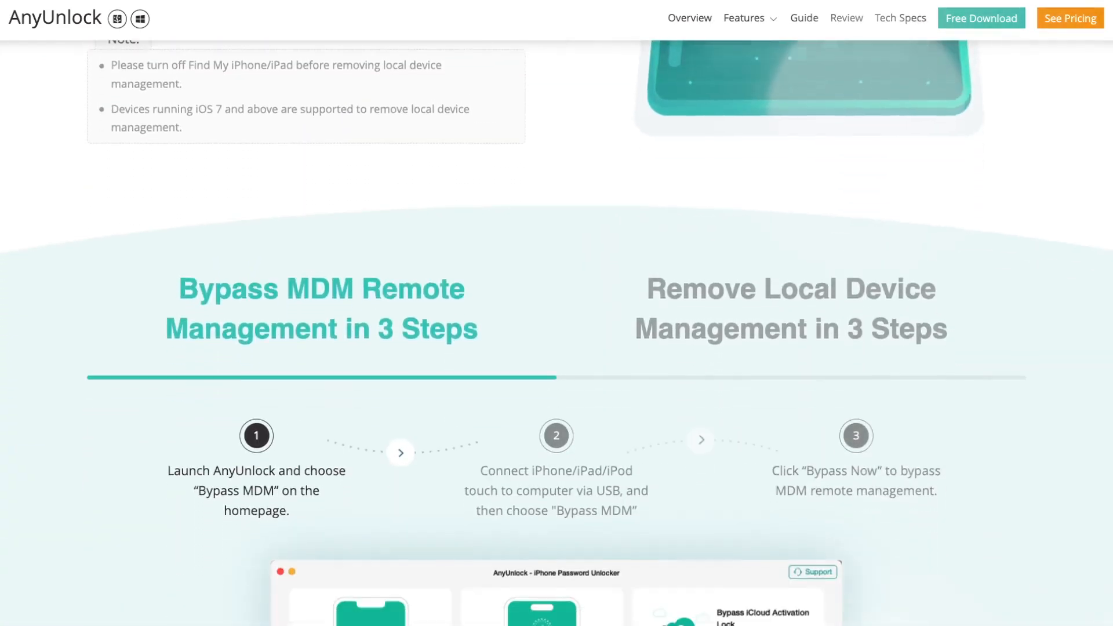
pyautogui.scroll(-3)
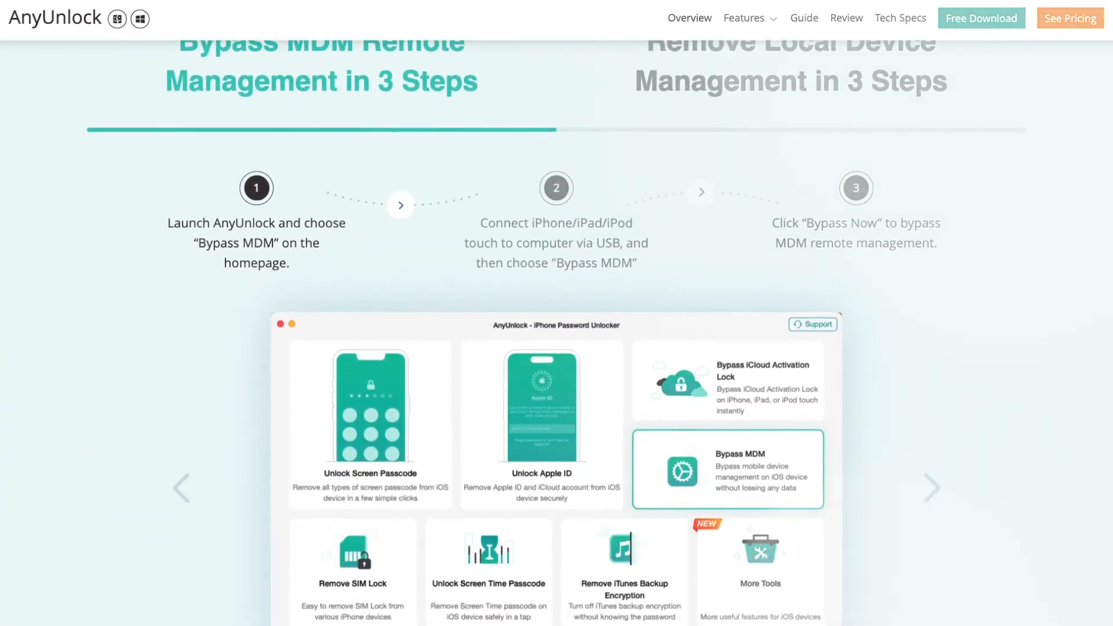
pyautogui.scroll(-3)
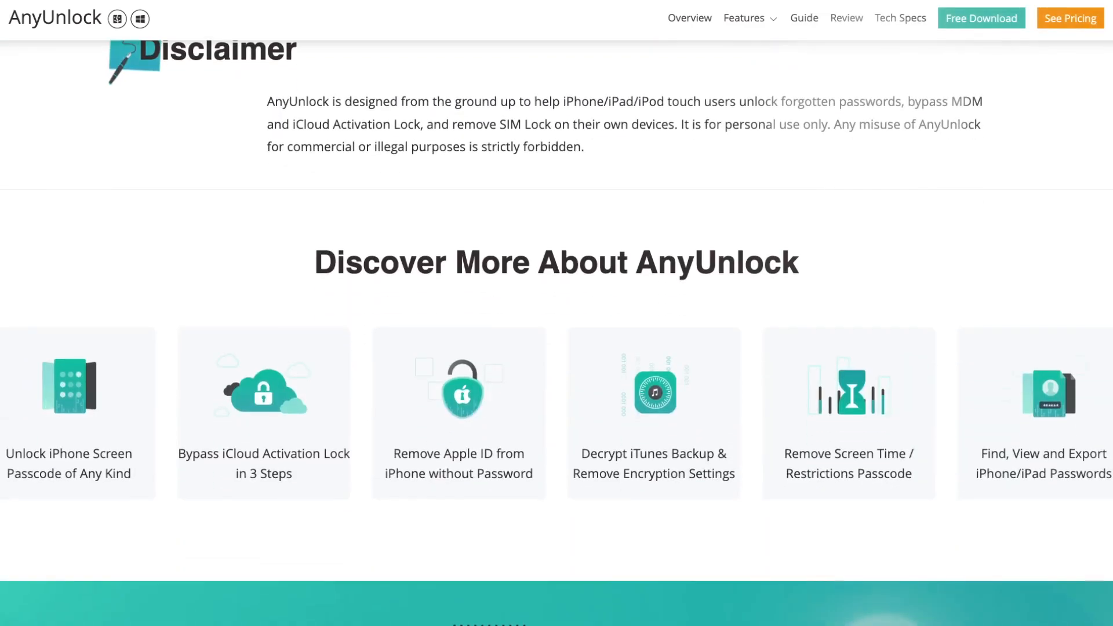
pyautogui.scroll(-3)
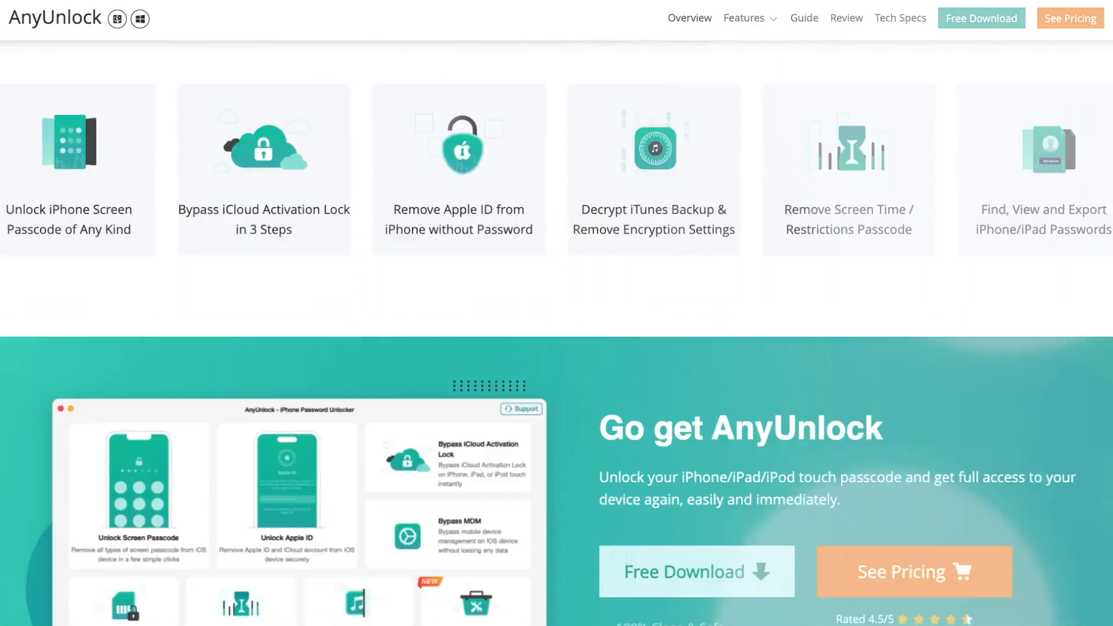
pyautogui.scroll(-3)
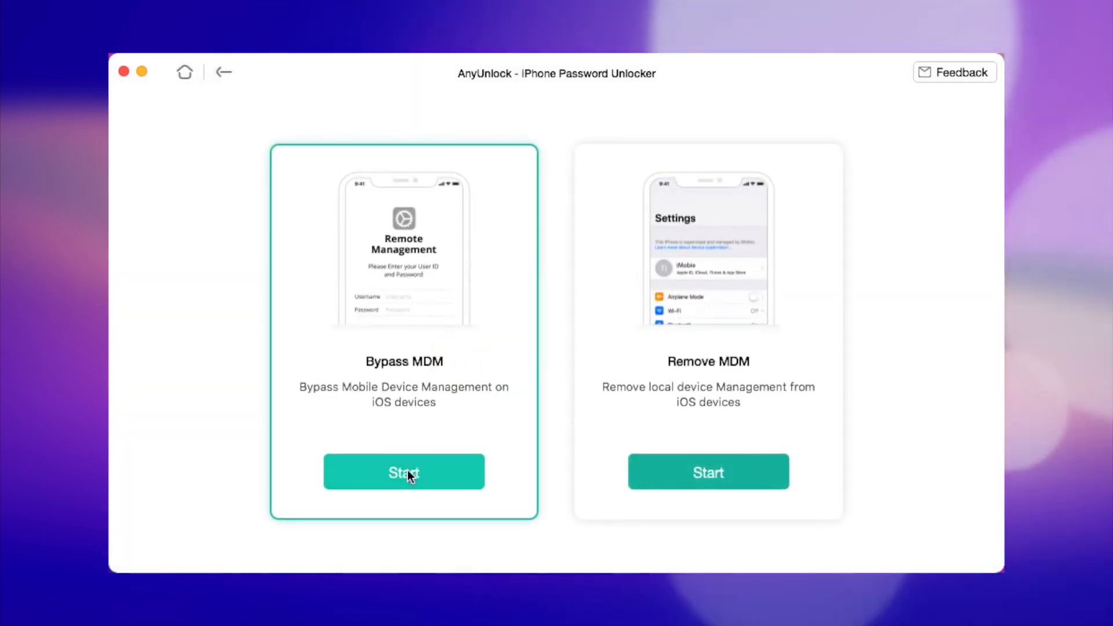
# Step: Start Bypass MDM on the connected iPad and confirm with 'Already Done'
pyautogui.click(404, 472)
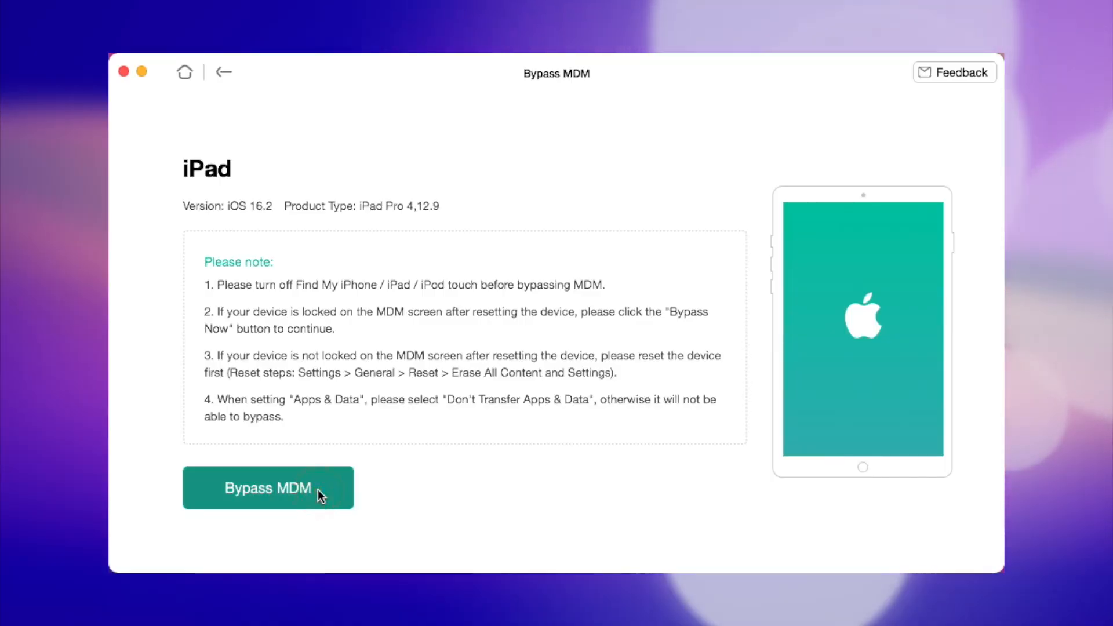
pyautogui.click(267, 488)
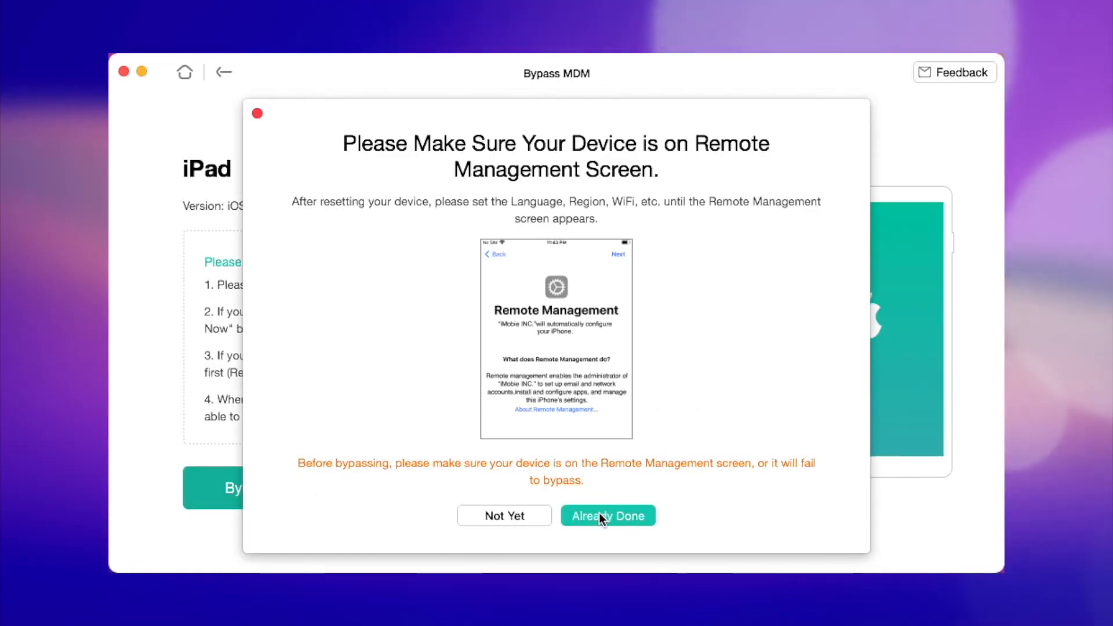
pyautogui.click(608, 515)
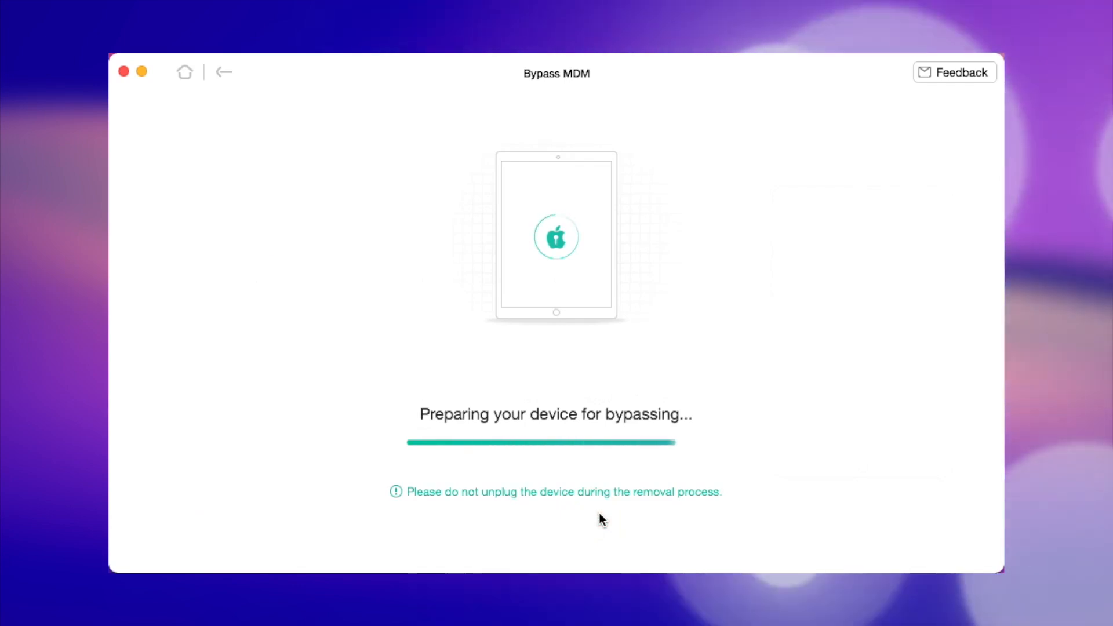